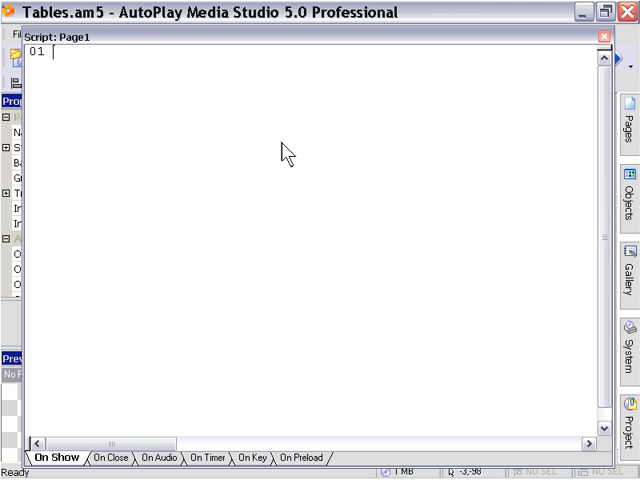
Write function Show(amount) with Dialog.Message("", "$"..amount) and close it with end.
type("Function Show (amount")
type("Dialog.")
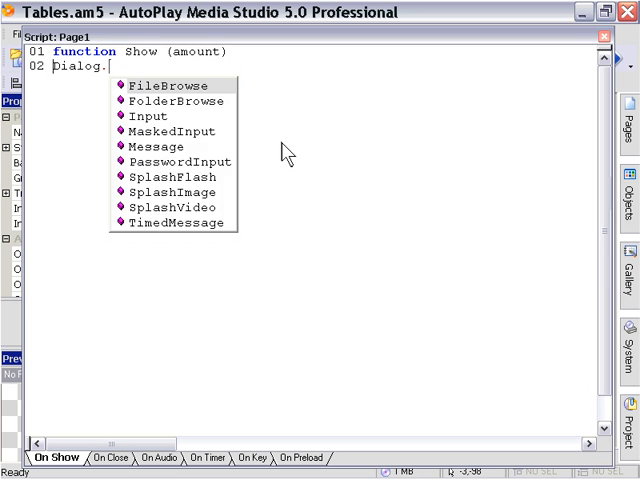
double_click(156, 146)
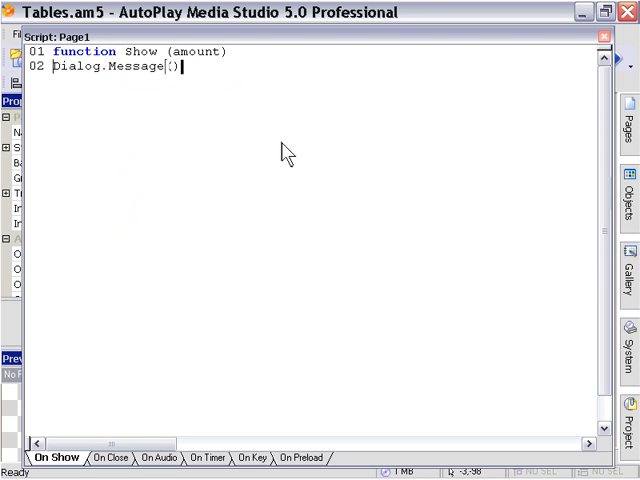
type(";")
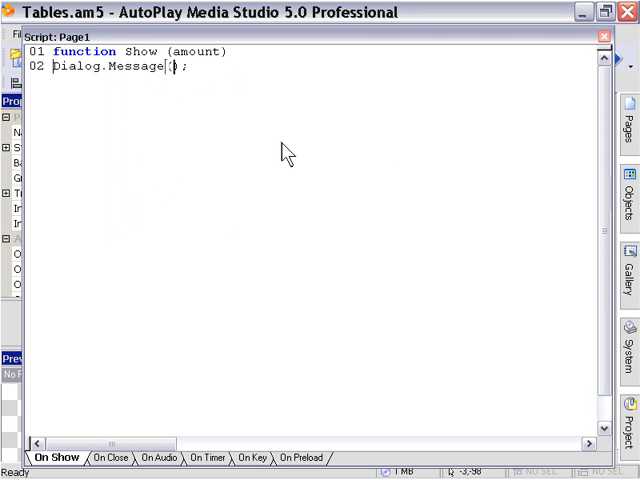
type("\"\",")
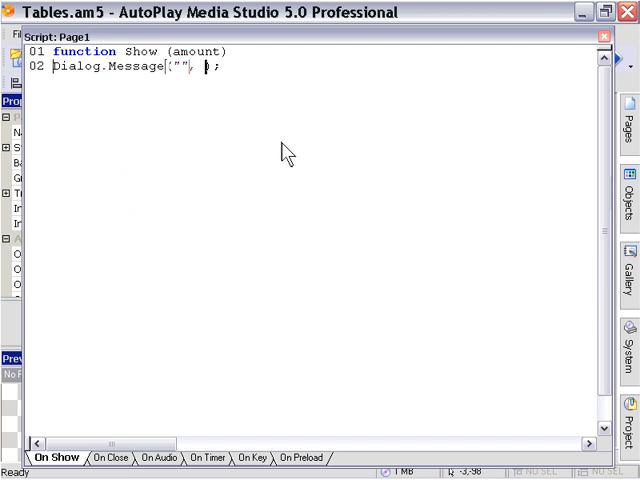
type("\"$")
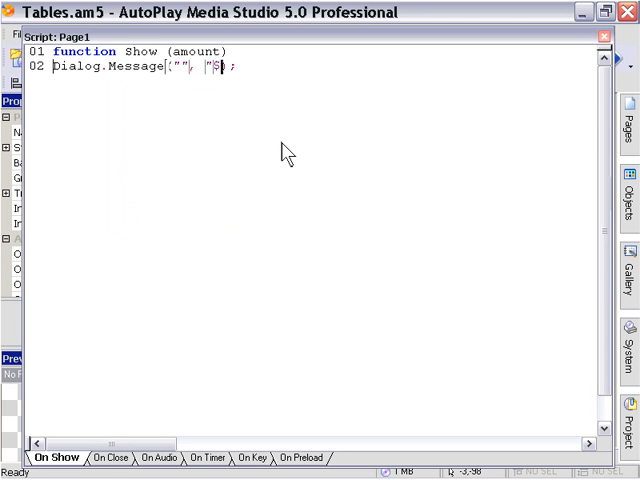
type("\"")
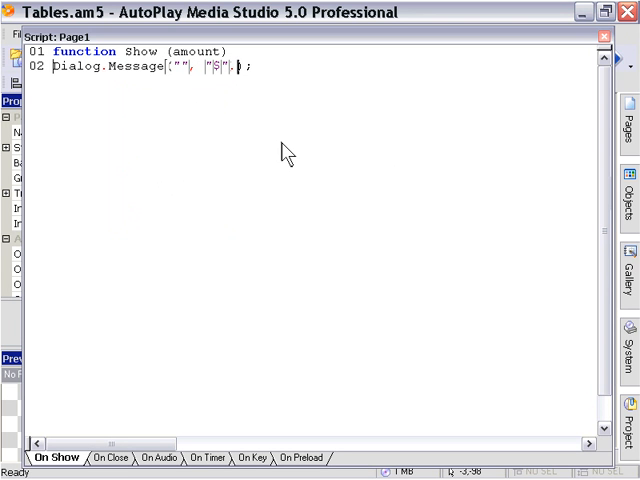
type("amount")
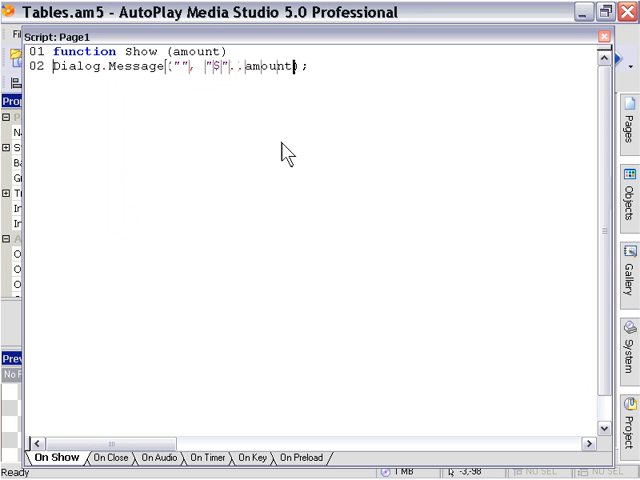
type("en")
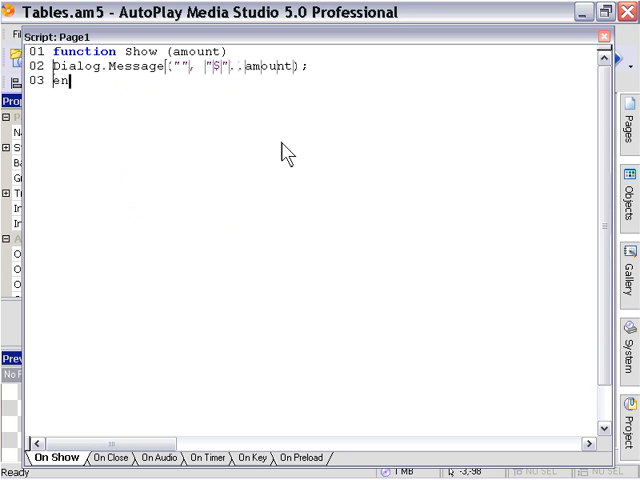
type("d")
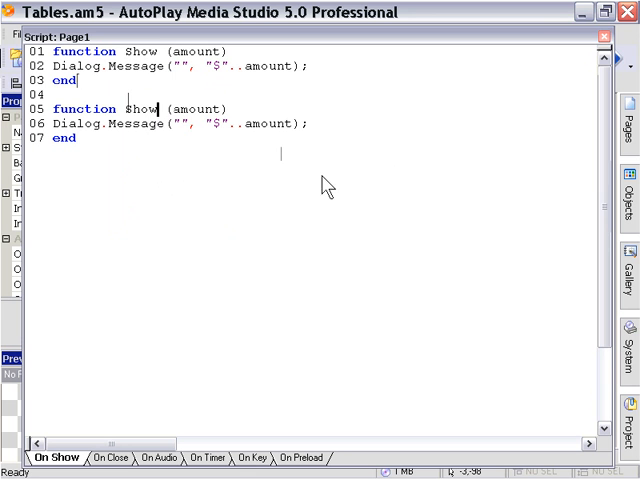
Turn the pasted copy into ShowTax(amount, rate) displaying "$"..amount*(rate/100).
type("Tax")
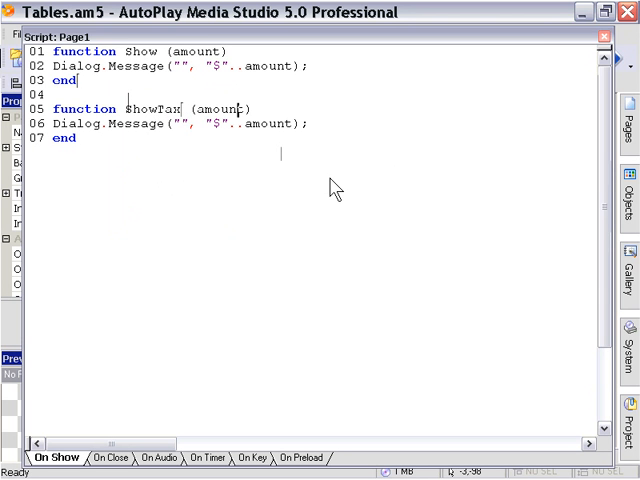
type(",")
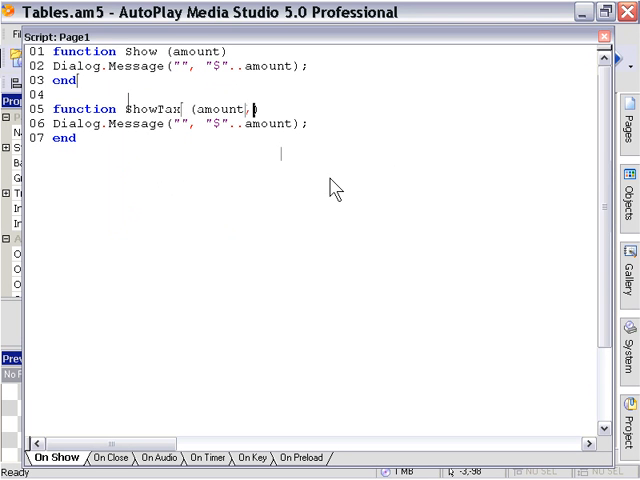
type("rate")
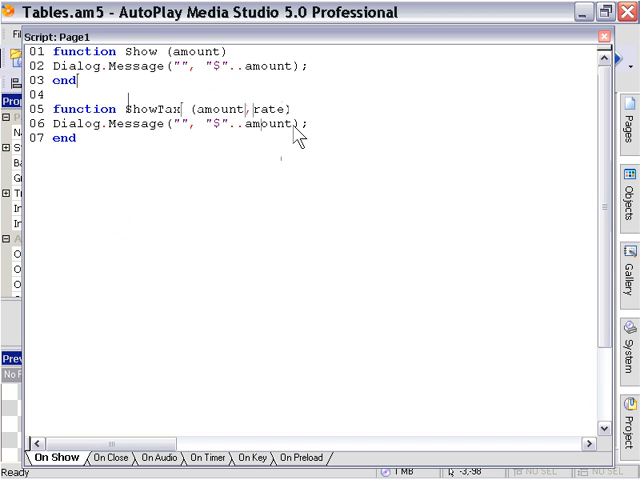
mouse_move(118, 138)
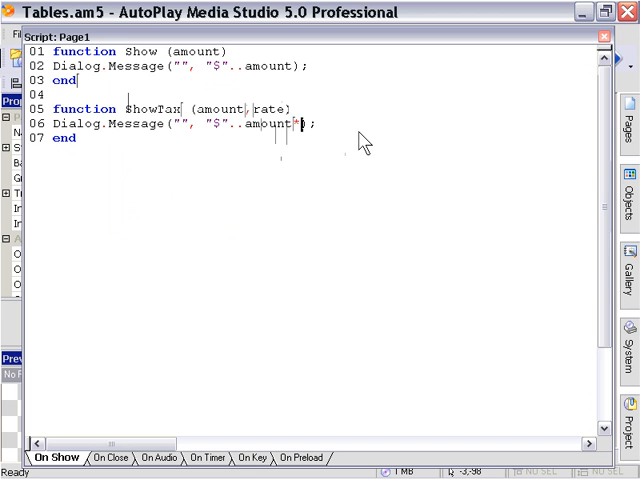
type("()")
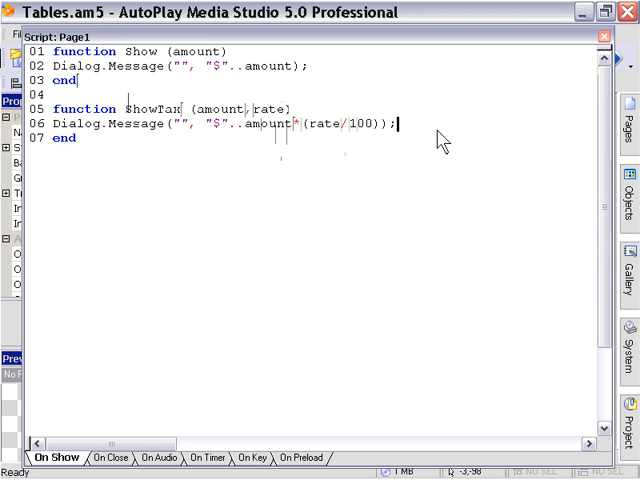
left_click(76, 138)
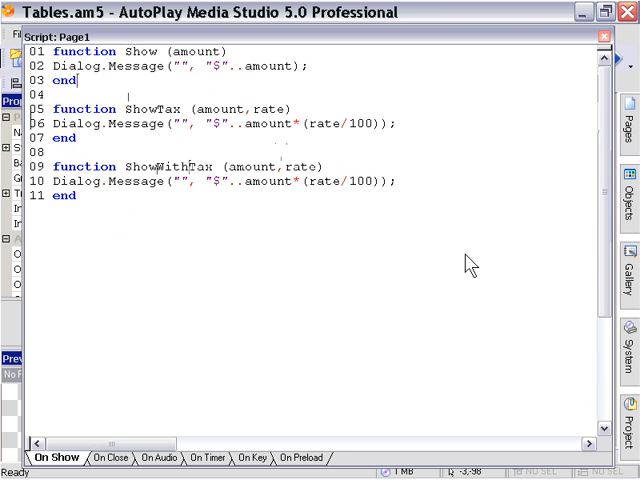
mouse_move(540, 268)
type("+amount")
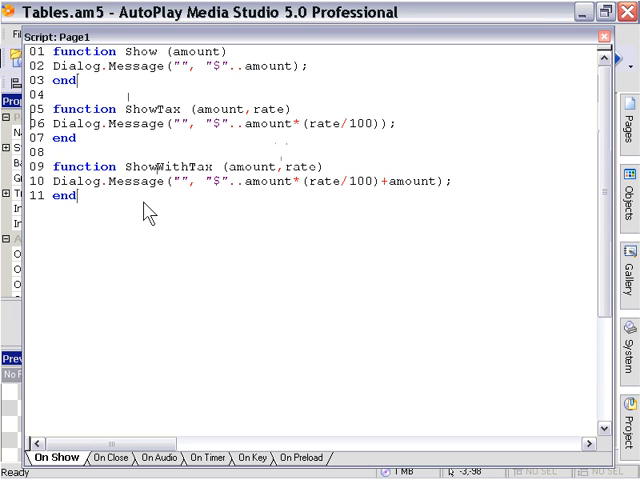
mouse_move(236, 272)
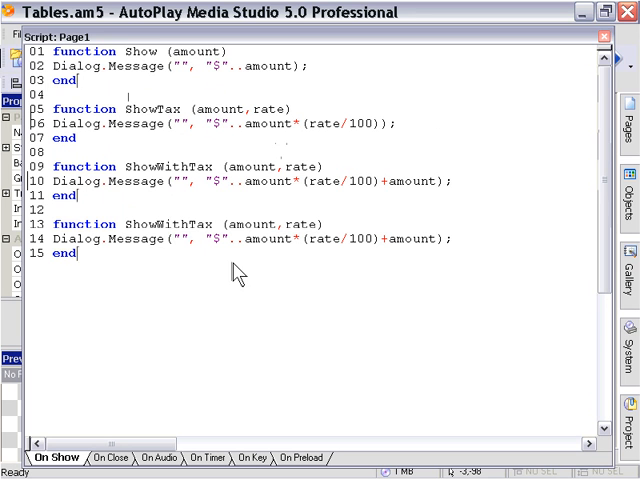
Rename the copies ShowWithTax and ShowMinusTax, the latter displaying amount-(amount*(rate/100)).
double_click(176, 224)
type("Minus")
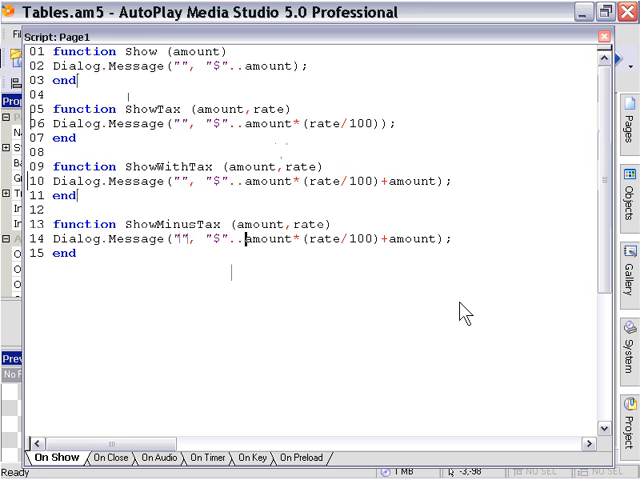
type("=(")
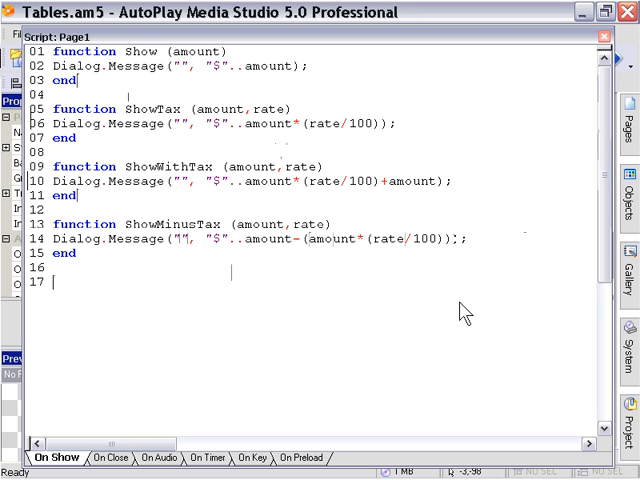
Declare Currency = {}; and start the Currency.Show and Currency.ShowTax entries.
type("Sure")
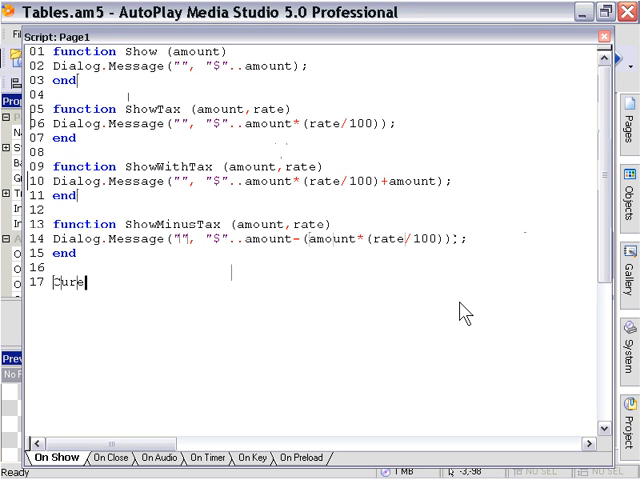
type("rency")
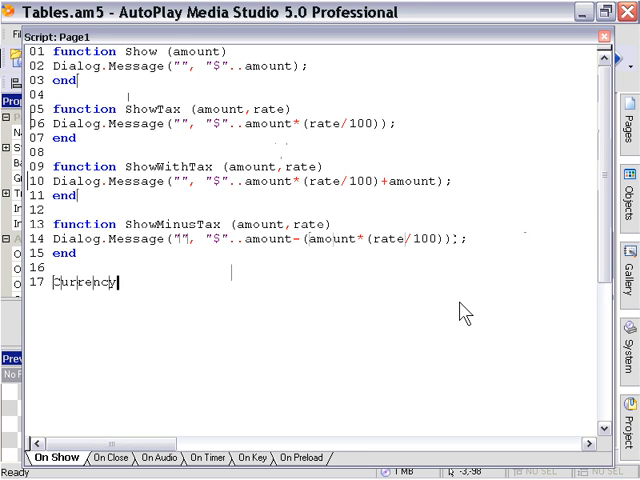
type("=();")
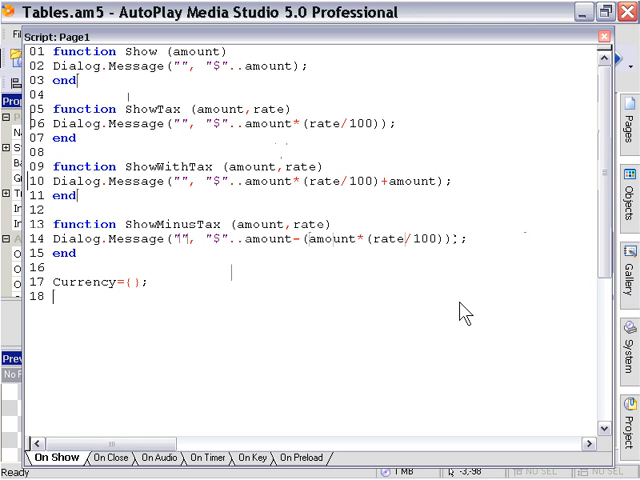
type("Su")
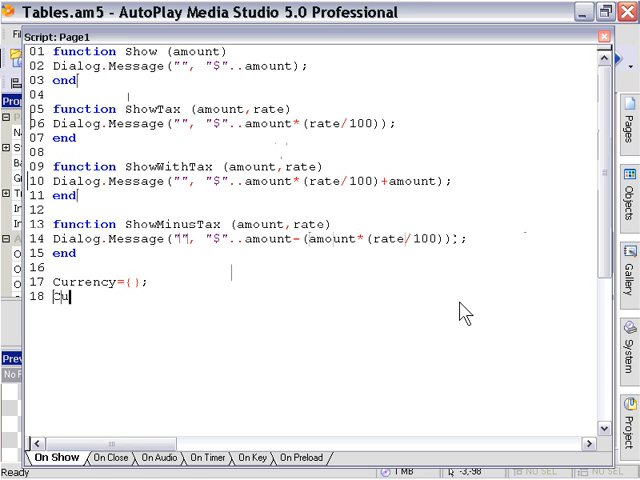
type("urren")
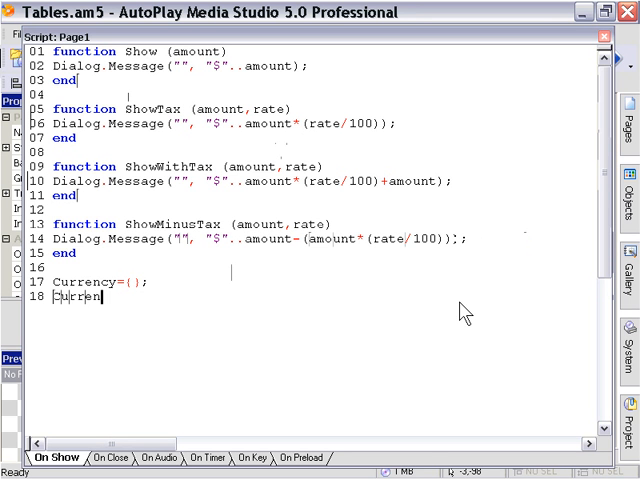
type("cy.Show")
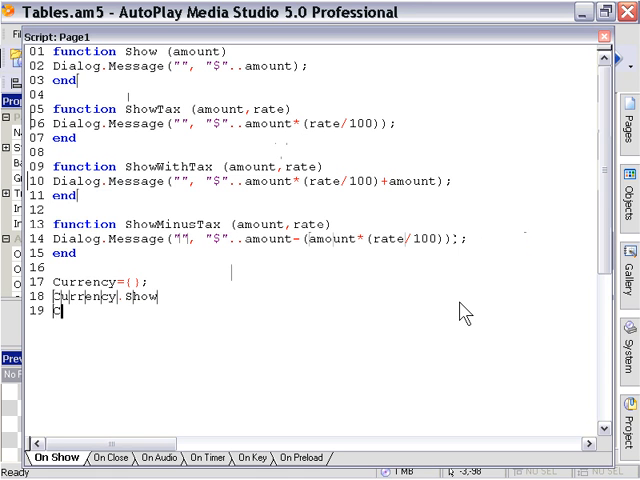
type("Currenct")
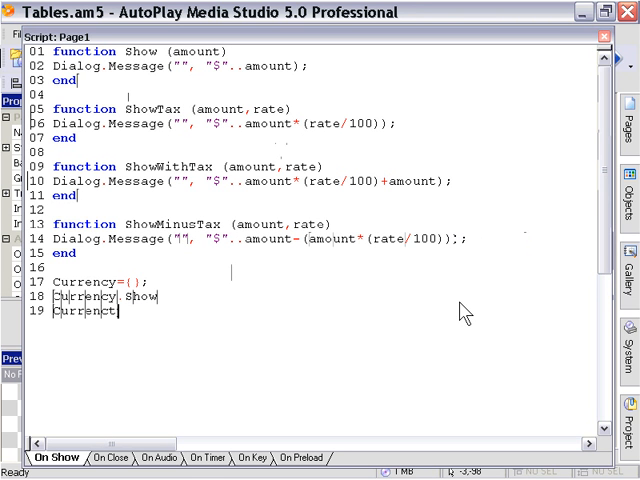
type(".Show")
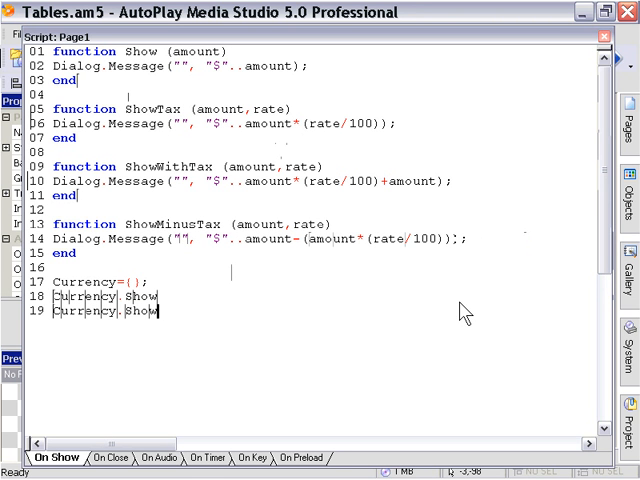
type("Tax")
type("Currency")
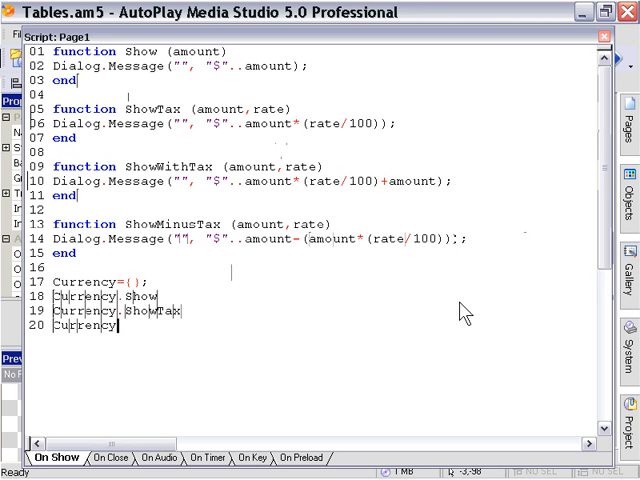
Add the Currency.ShowWithTax and Currency.ShowMinusTax entries to the table.
type("Show")
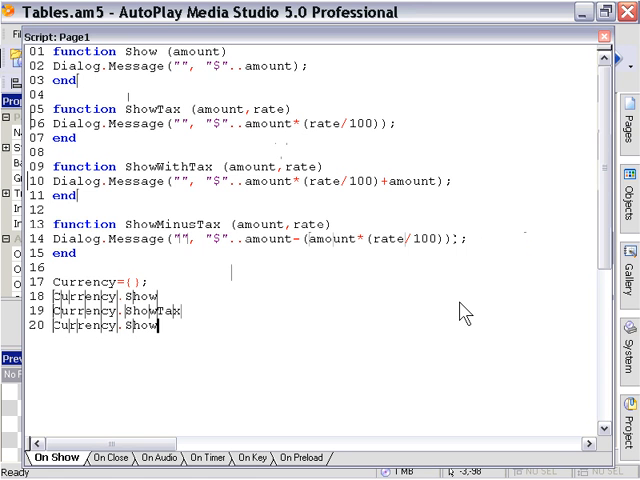
type("WithTax")
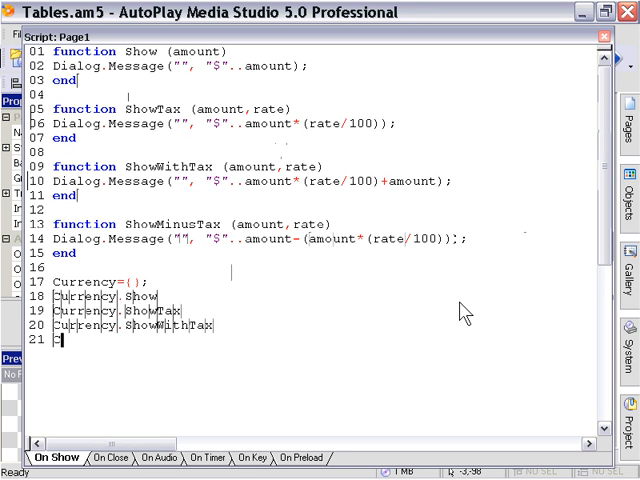
type("Currency.")
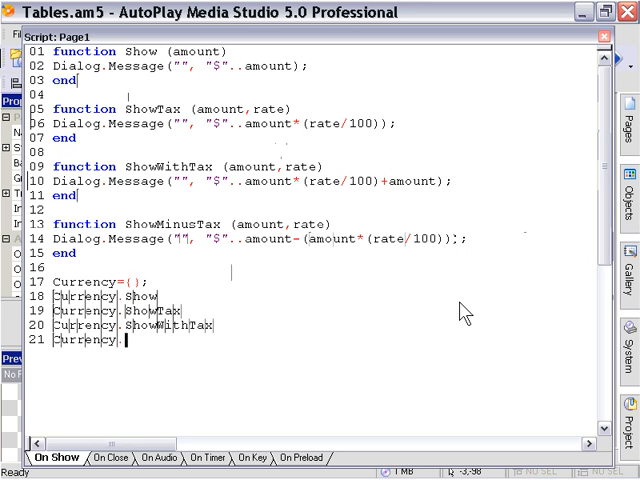
type("ShowMinus")
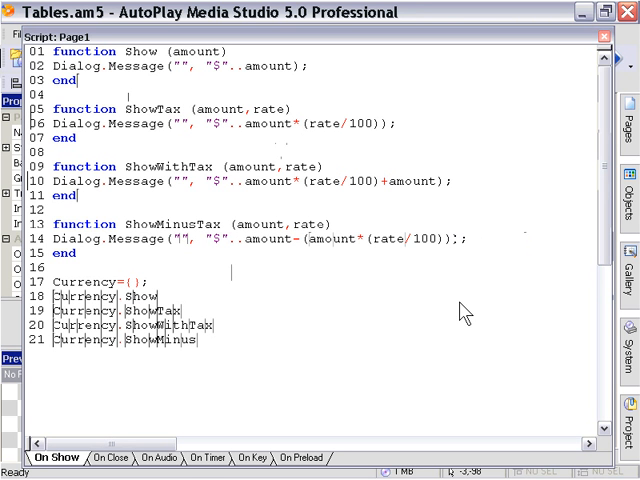
type("Tax")
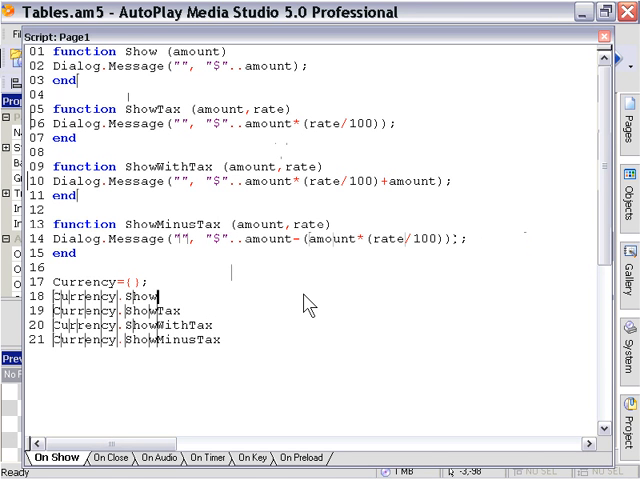
type("=")
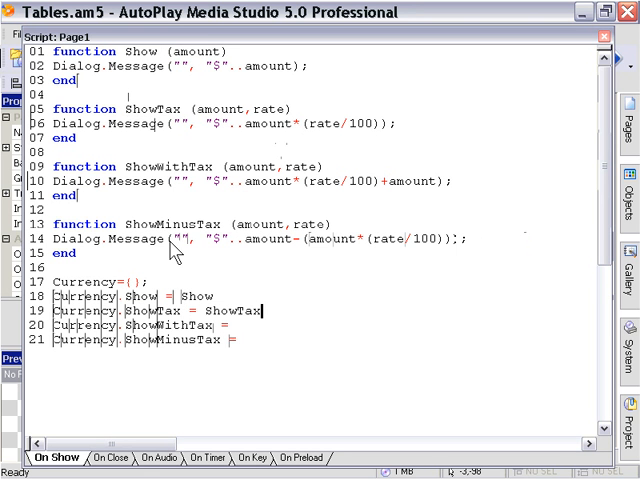
Assign ShowWithTax and ShowMinusTax to their Currency entries, ending each line with a semicolon.
double_click(170, 166)
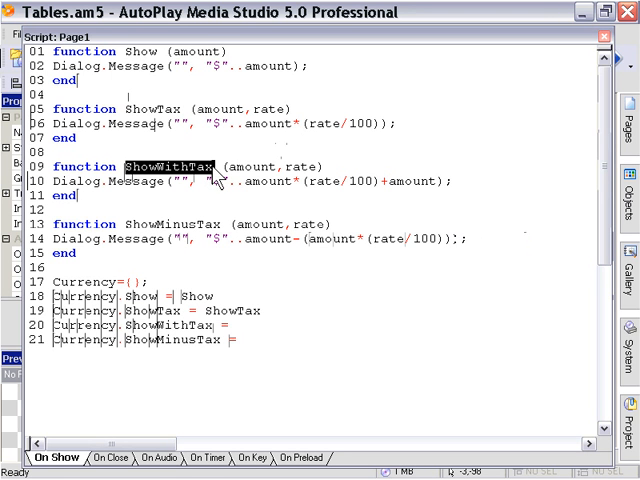
type("ShowWithTax")
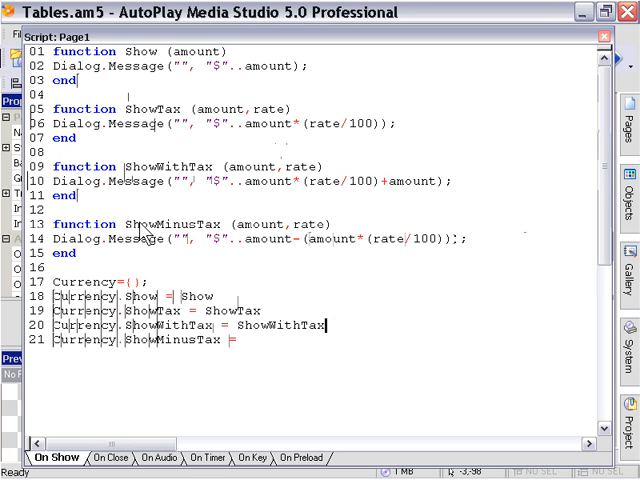
double_click(152, 224)
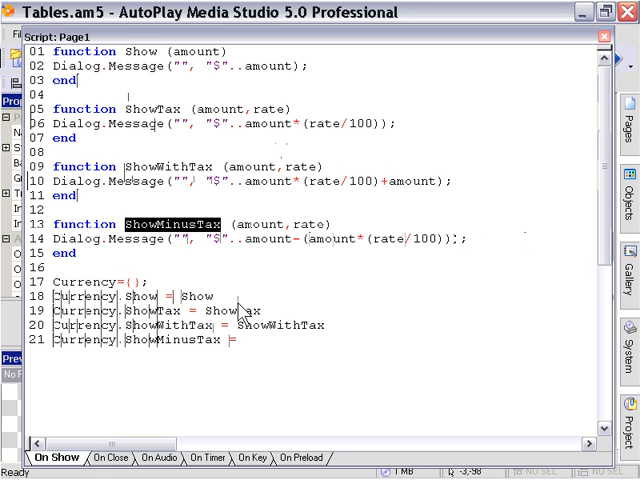
type("ShowMinusTax")
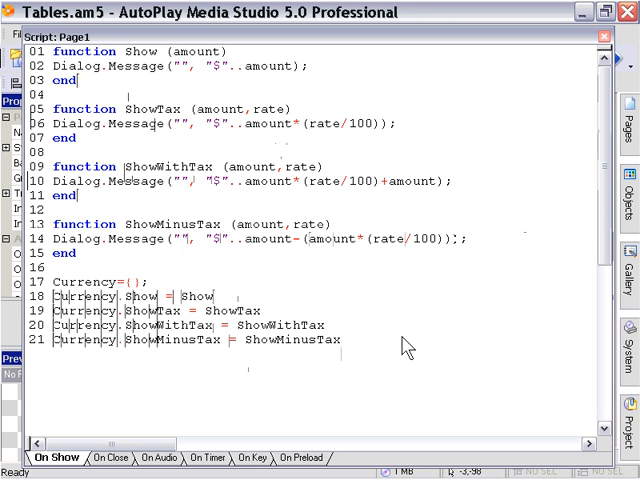
type(";")
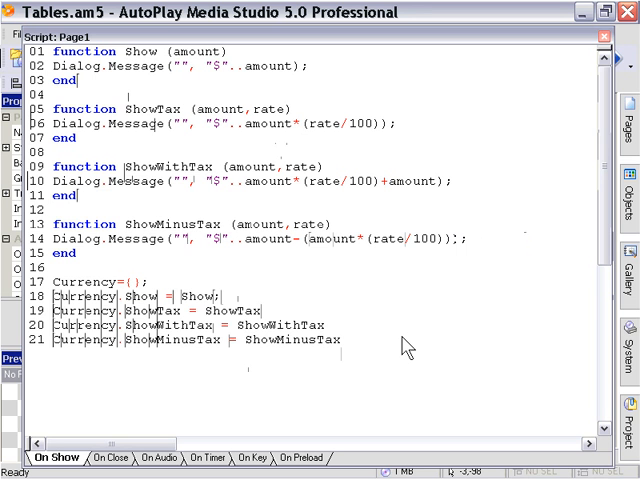
End the script with the call Currency.Show(112); ready for preview.
type(";")
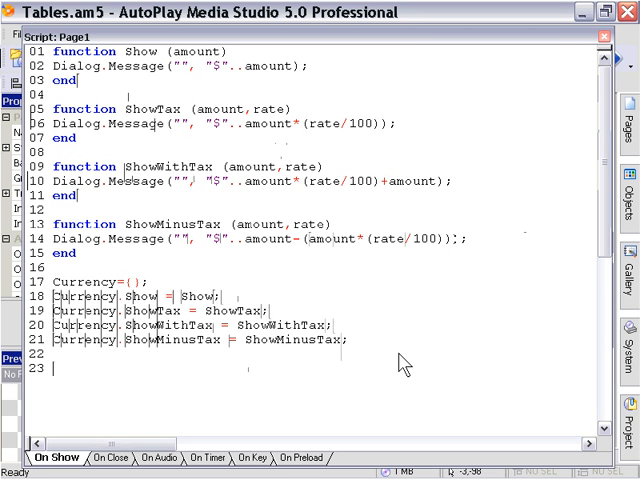
type("Currency")
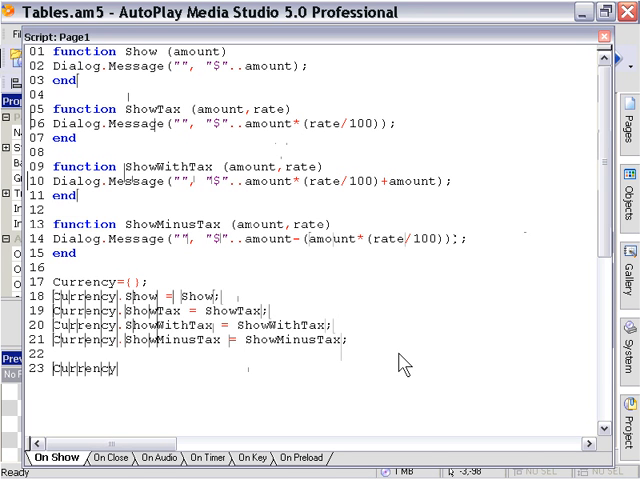
type(".Show();")
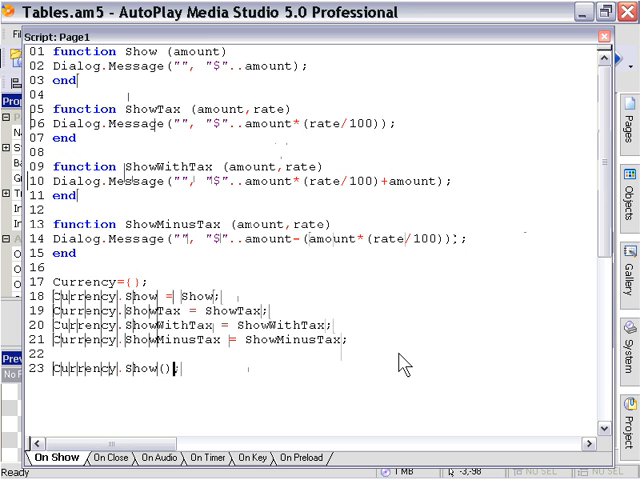
type("112")
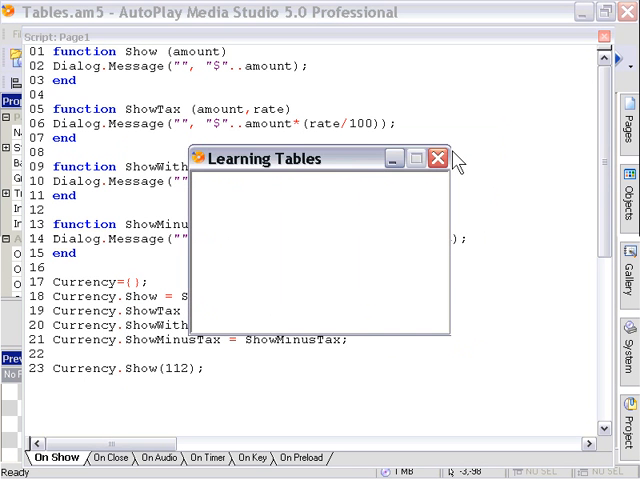
Change the call to Currency.ShowTax(112,7); preview it and dismiss the $7.84 message.
left_click(438, 158)
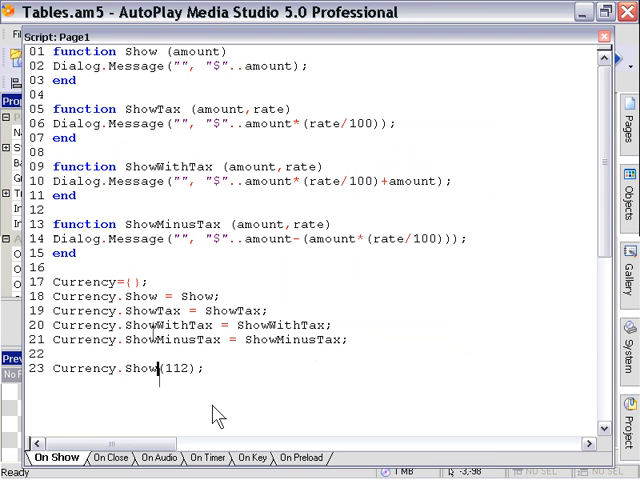
type("Tax")
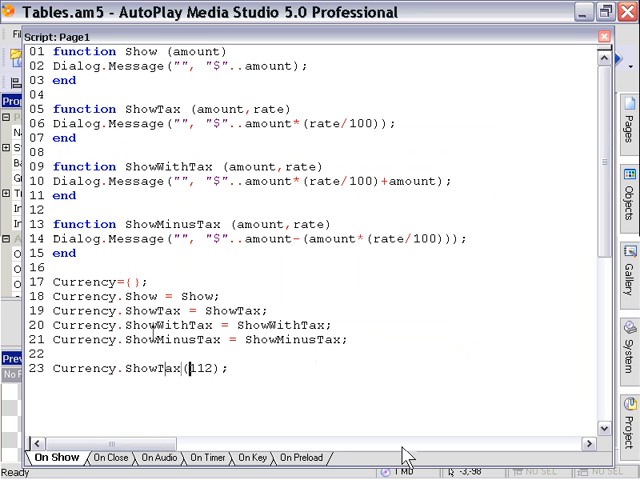
type(",")
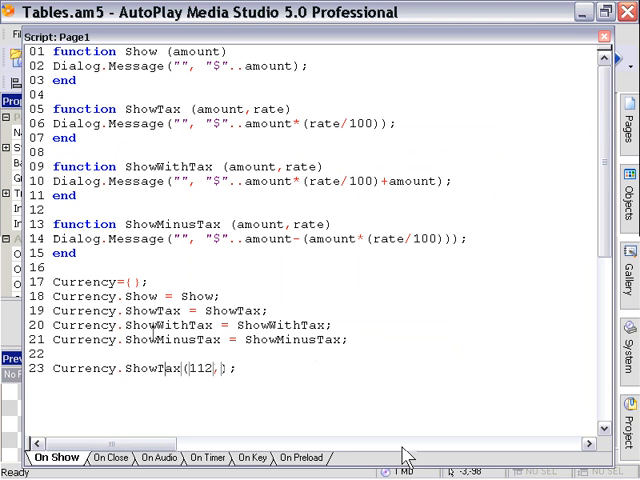
type("7")
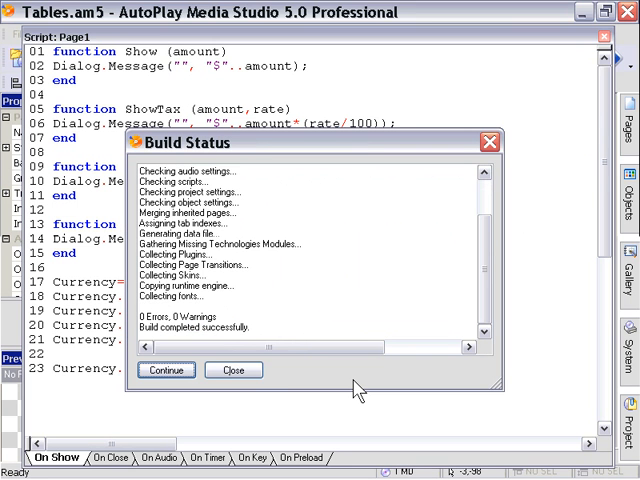
left_click(166, 370)
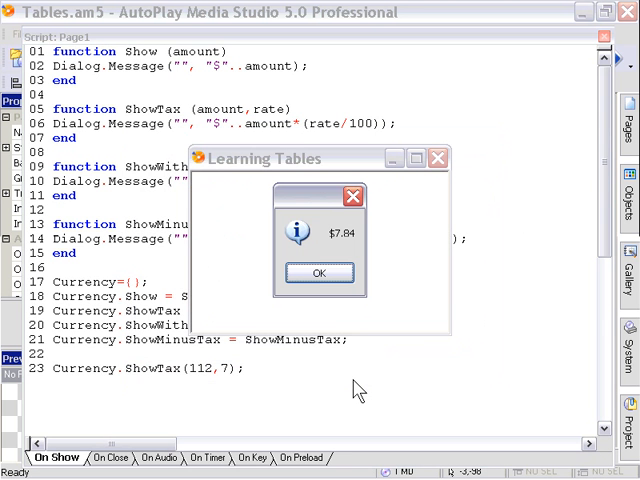
mouse_move(304, 204)
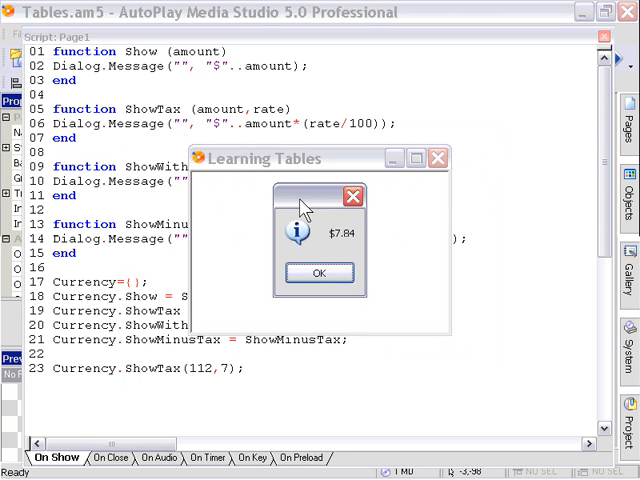
mouse_move(368, 292)
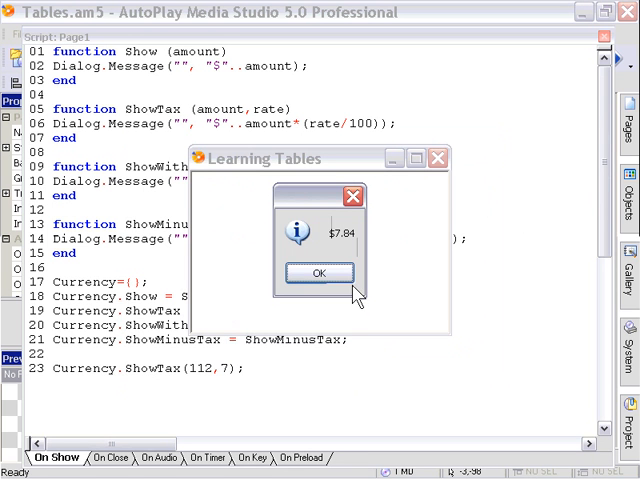
left_click(318, 272)
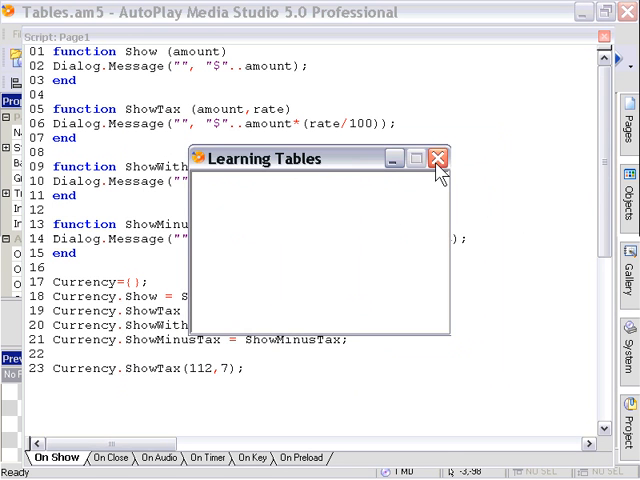
Preview Currency.ShowWithTax(456,11) and dismiss the $506.16 message.
left_click(436, 158)
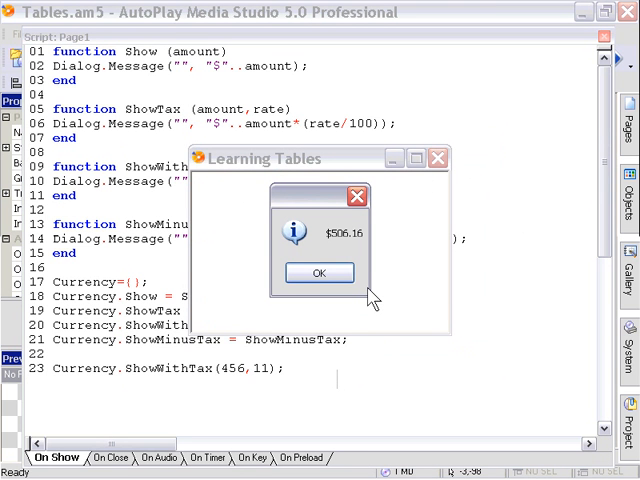
mouse_move(368, 300)
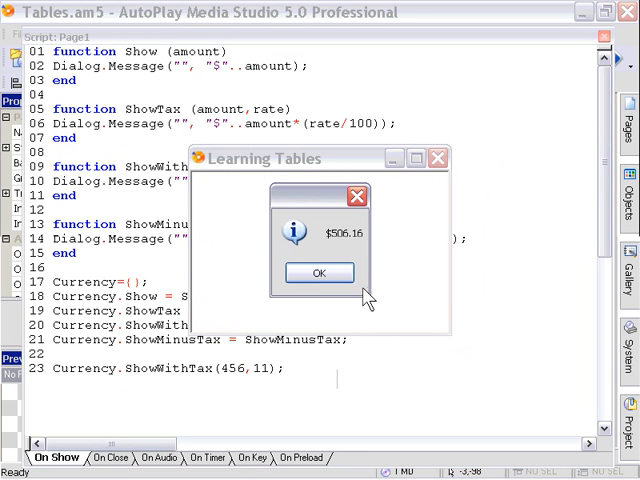
left_click(318, 272)
type("Minus")
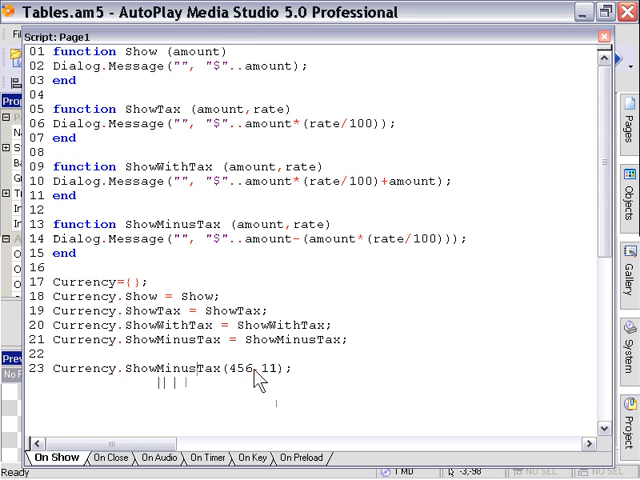
Call Currency.ShowMinusTax(513,8), preview it and dismiss the $471.96 message.
double_click(220, 368)
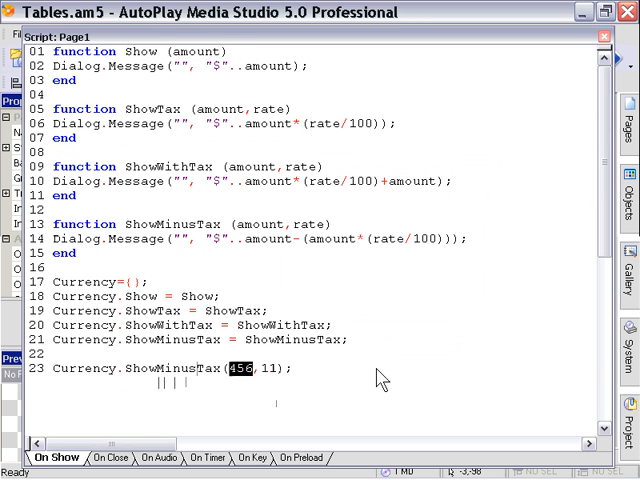
type("513")
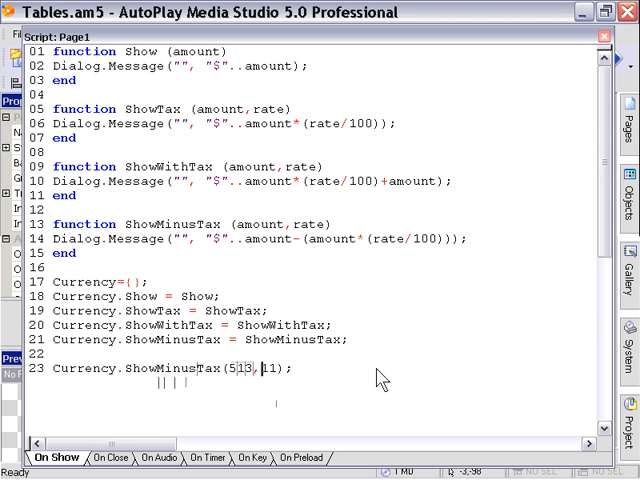
type("8")
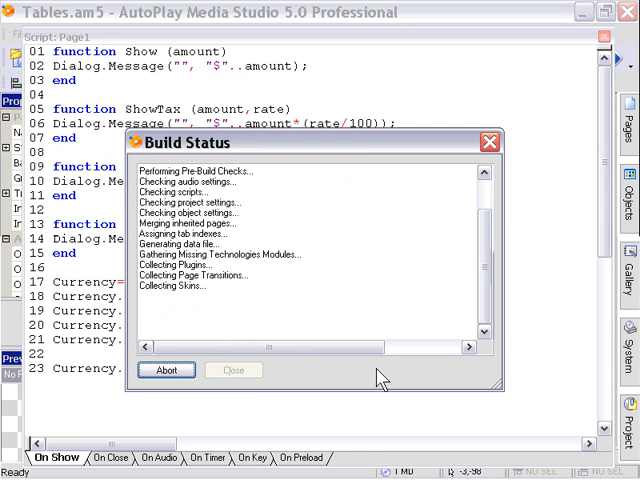
left_click(232, 370)
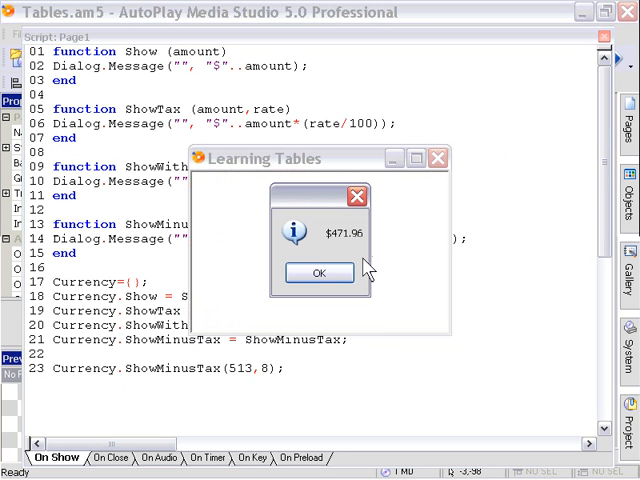
mouse_move(368, 278)
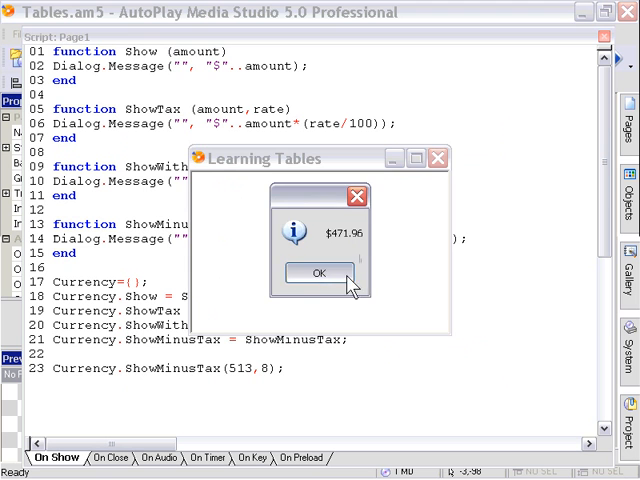
left_click(320, 272)
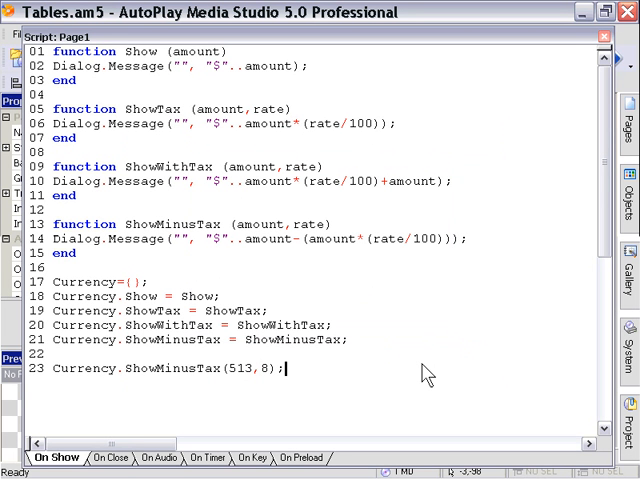